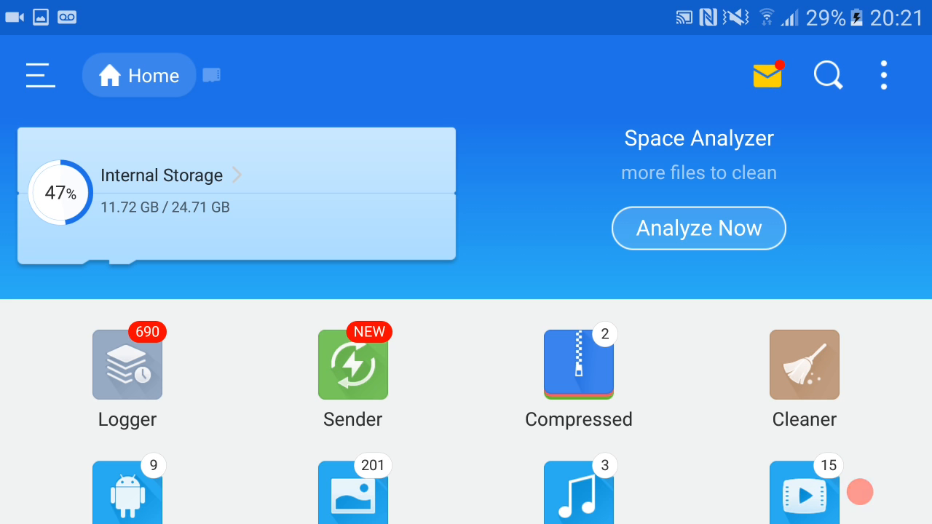
# - Bring up the Add to favorite dialog from the side navigation drawer
pyautogui.click(40, 76)
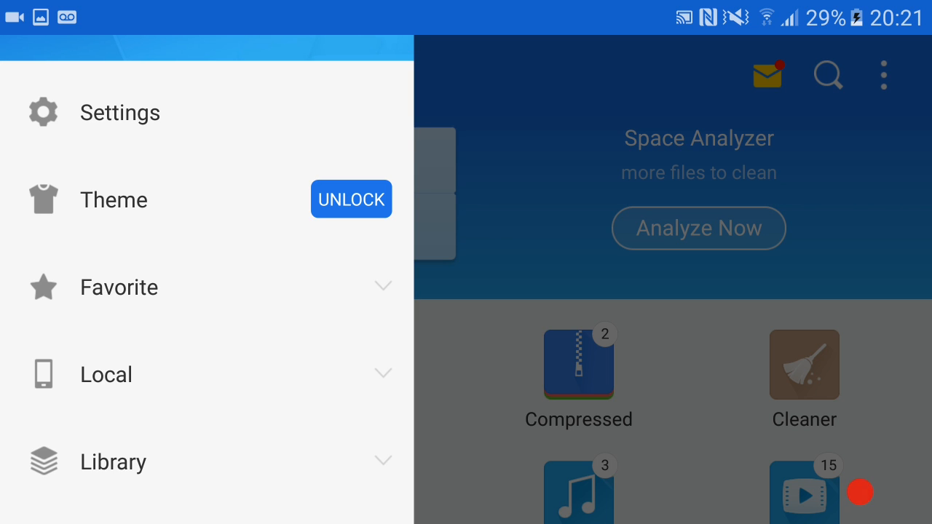
pyautogui.click(119, 288)
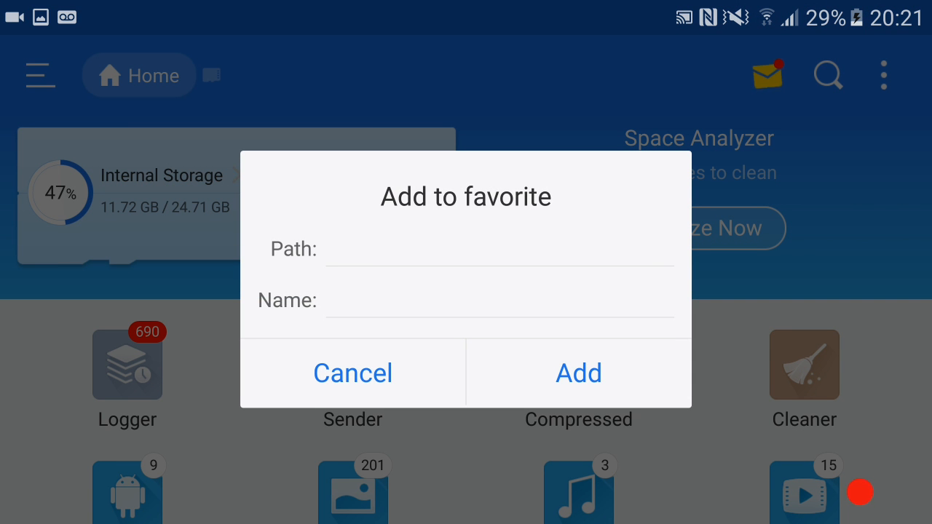
pyautogui.click(498, 249)
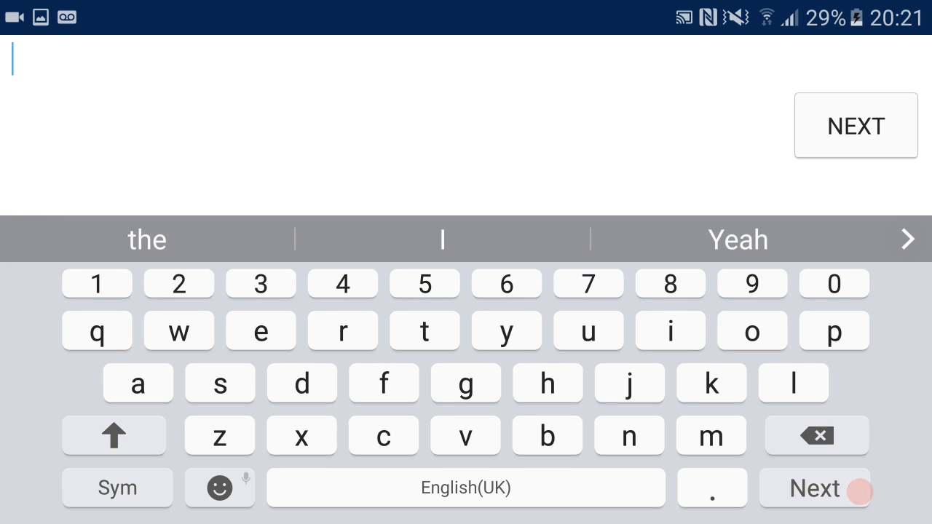
pyautogui.write('http://en')
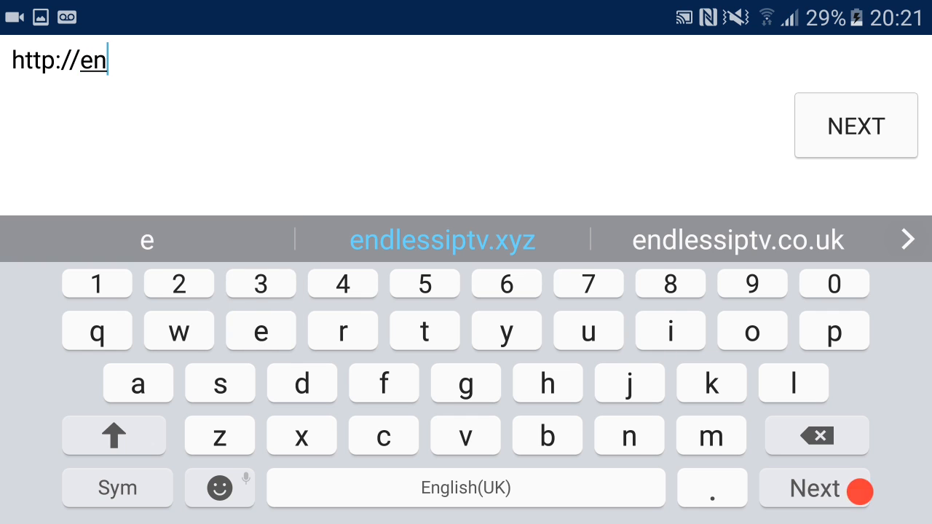
pyautogui.click(218, 383)
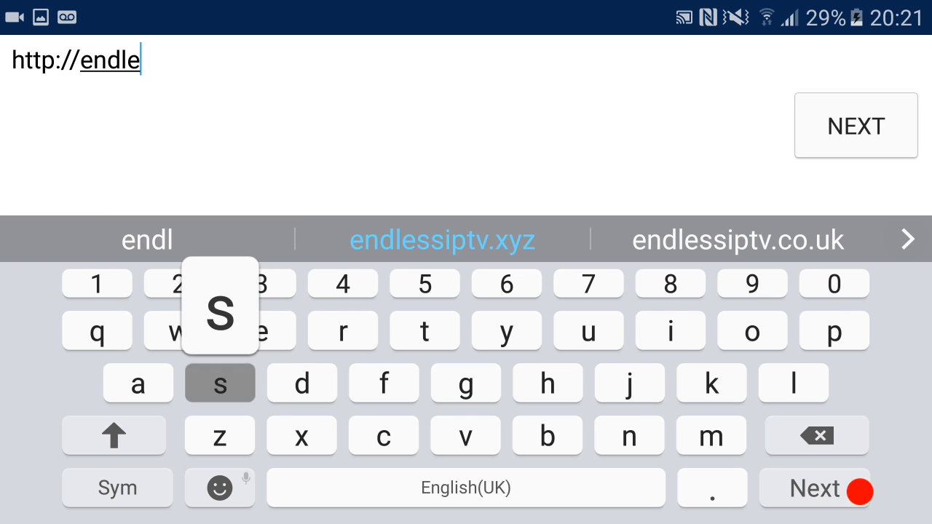
pyautogui.click(441, 239)
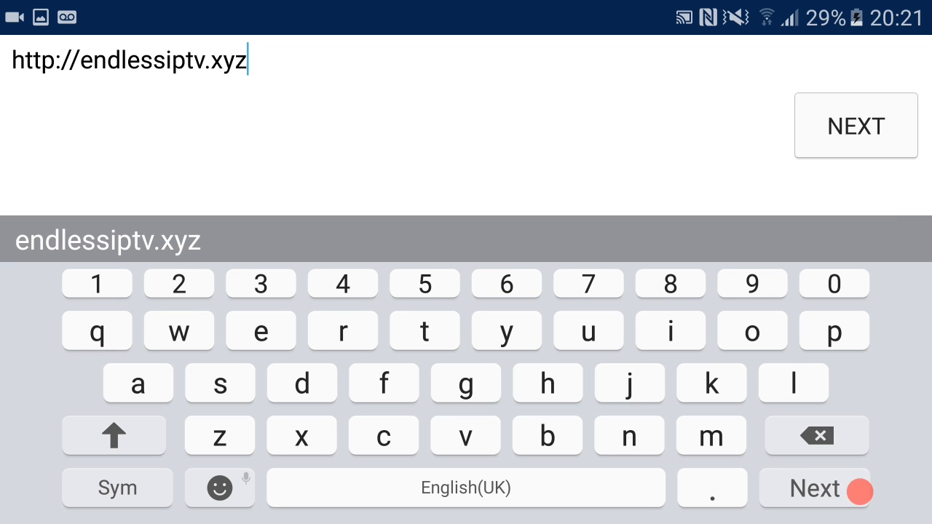
pyautogui.click(117, 488)
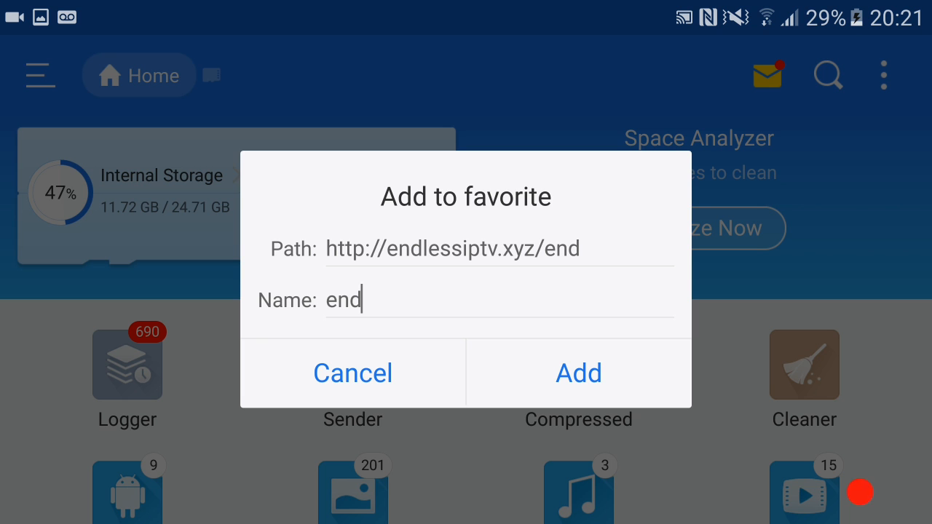
pyautogui.click(578, 373)
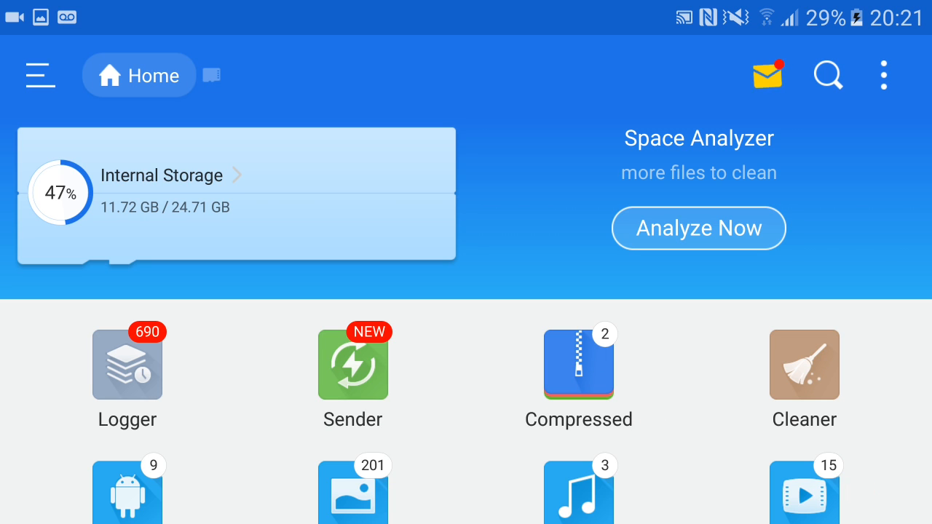
# - Open the 'end' favorite from the drawer's Favorite list, showing the /end web index
pyautogui.click(39, 76)
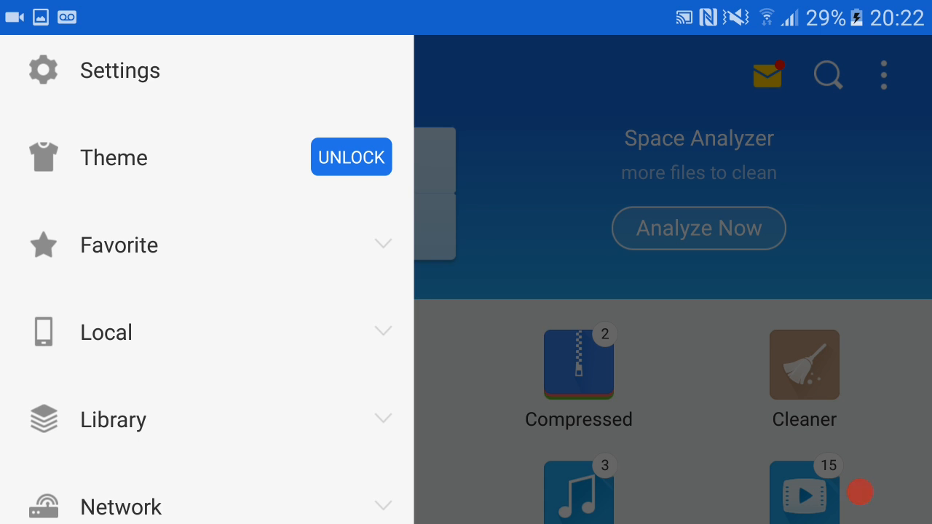
pyautogui.click(119, 244)
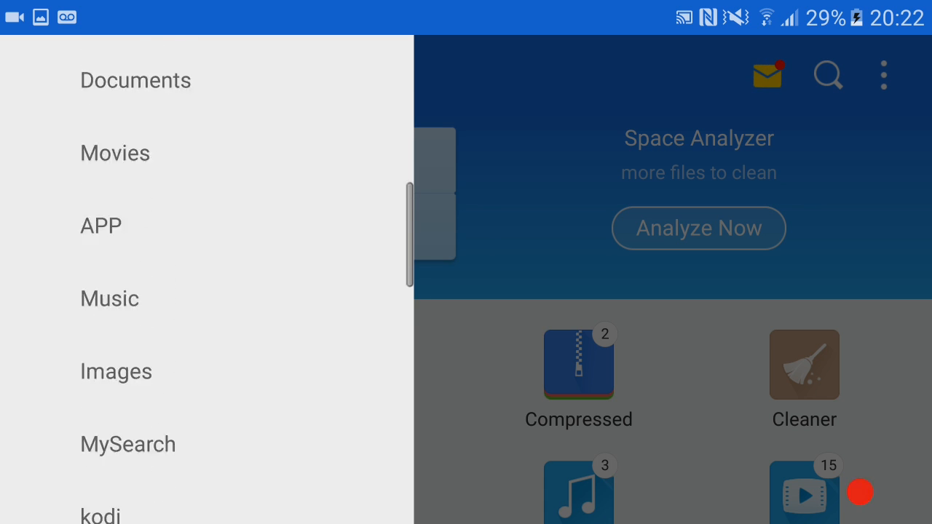
pyautogui.scroll(-3)
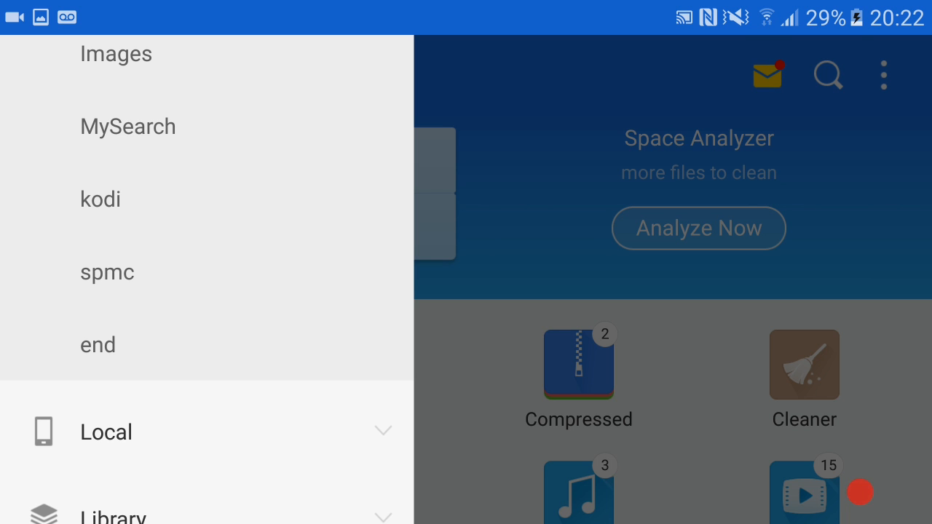
pyautogui.click(97, 343)
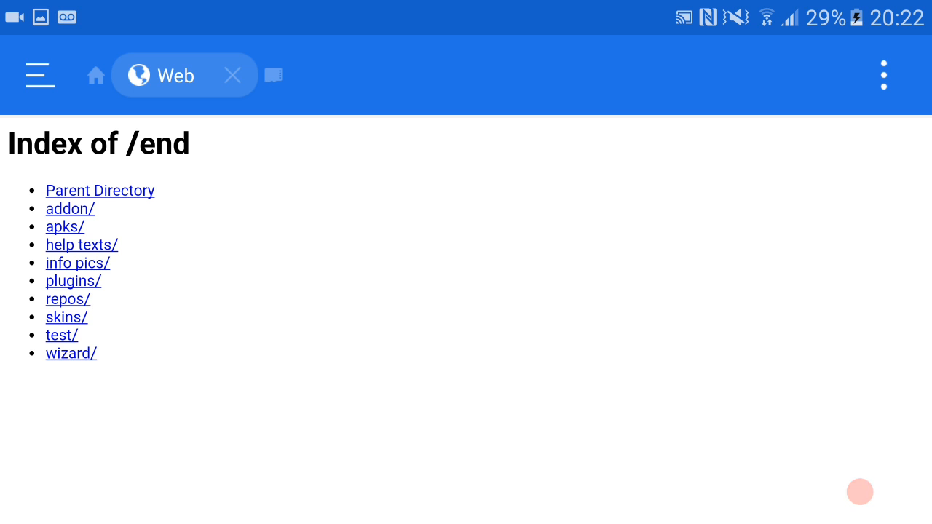
# - Download PerfectPlayer.apk from the apks/ folder to the Download folder
pyautogui.click(64, 227)
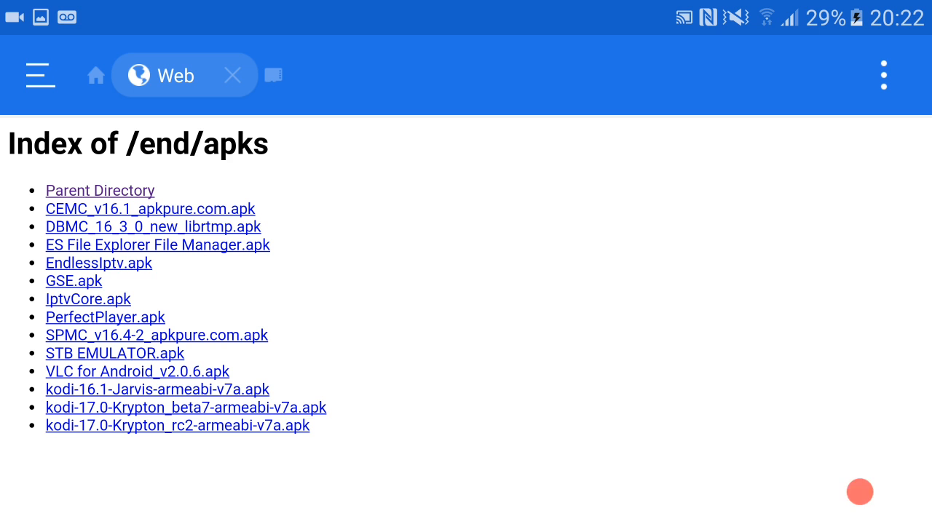
pyautogui.click(105, 317)
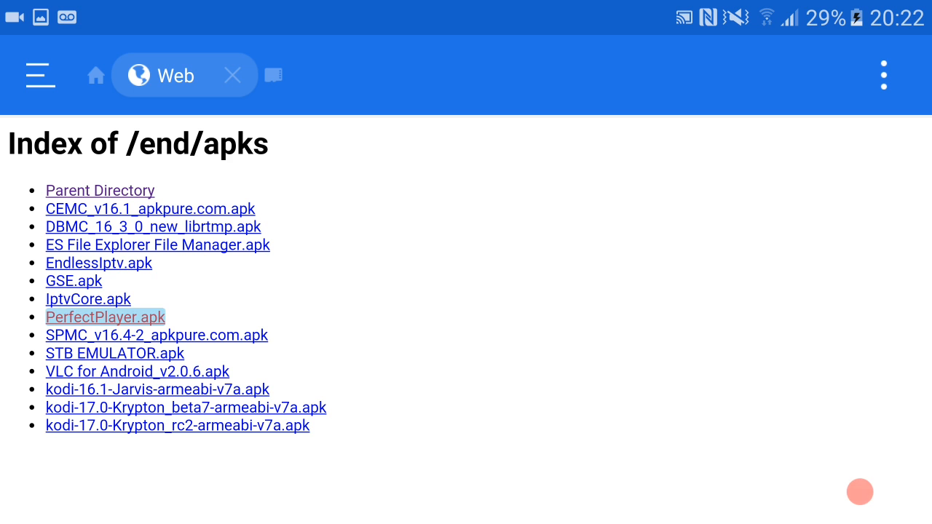
pyautogui.click(105, 317)
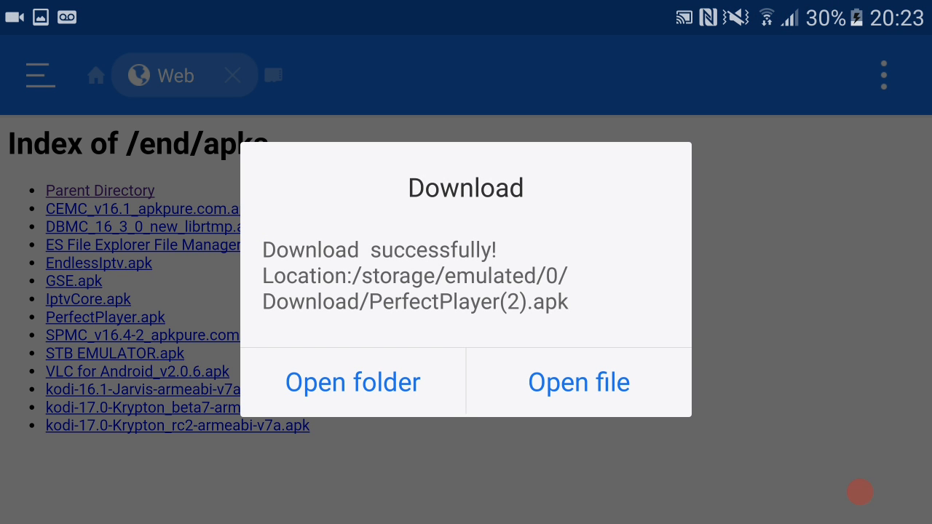
# - Open the downloaded Perfect Player APK and start its installation, hitting the unknown-sources block
pyautogui.click(578, 382)
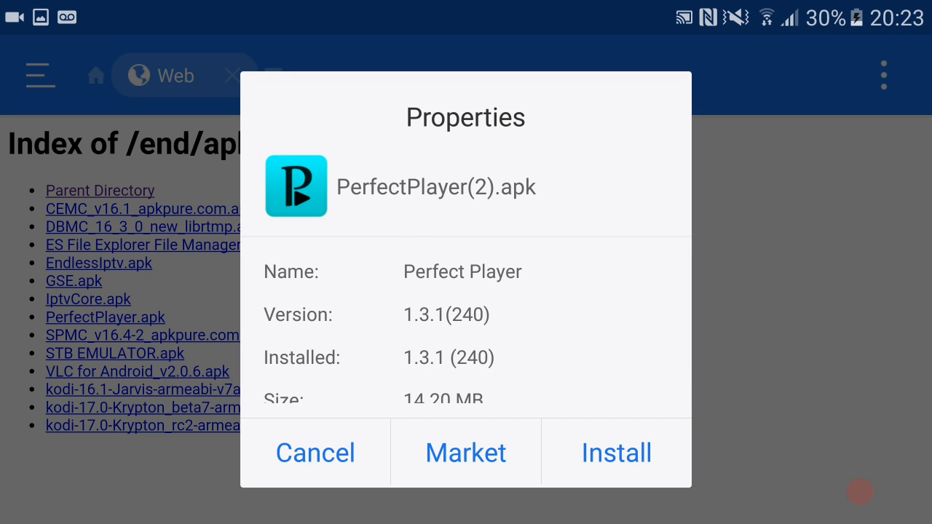
pyautogui.scroll(-3)
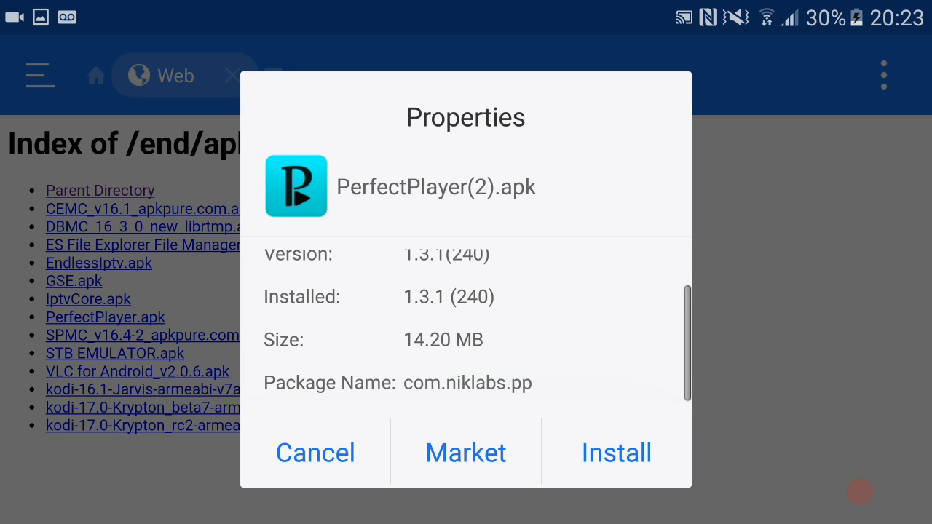
pyautogui.click(615, 453)
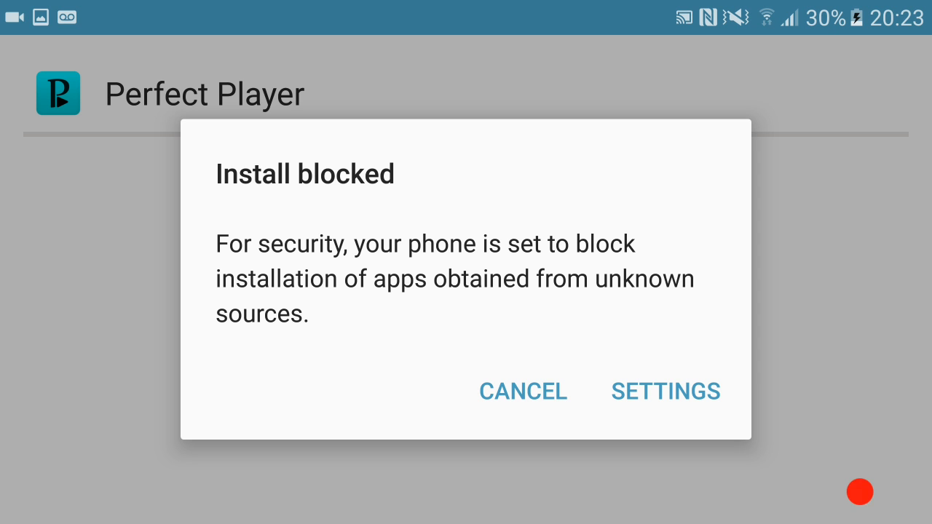
# - Allow this installation only from unknown sources in Security settings so Perfect Player installs
pyautogui.click(665, 391)
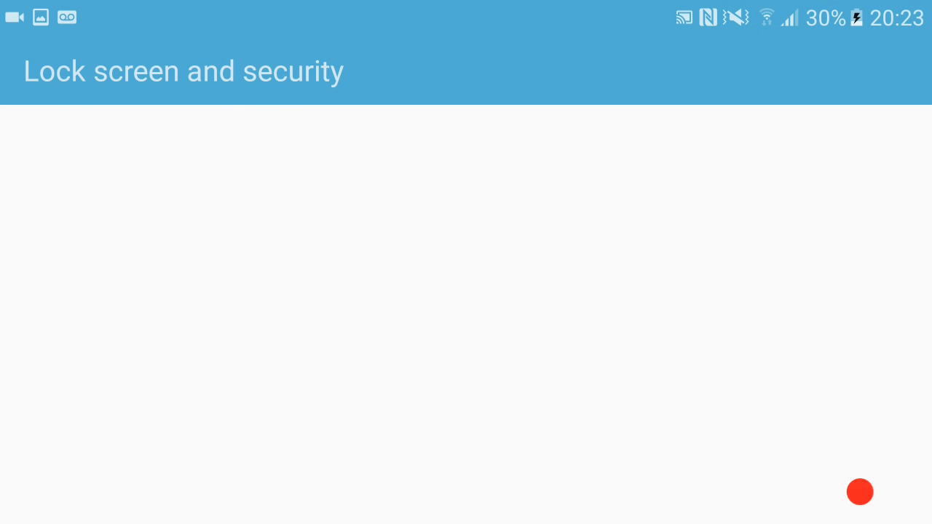
pyautogui.scroll(-3)
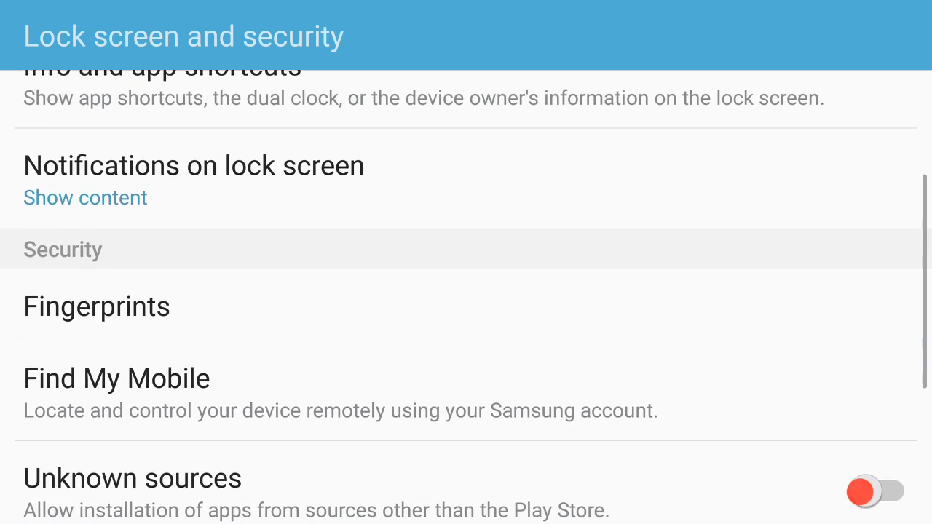
pyautogui.scroll(-3)
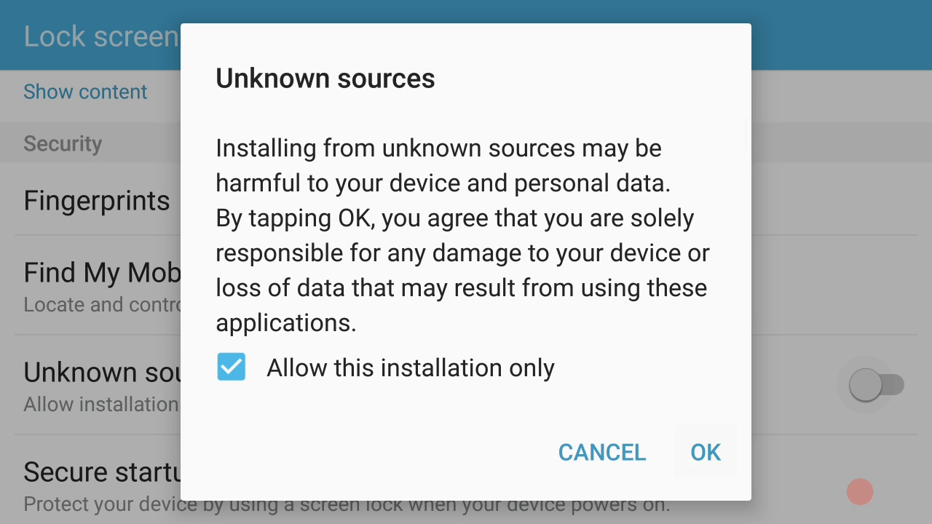
pyautogui.click(705, 452)
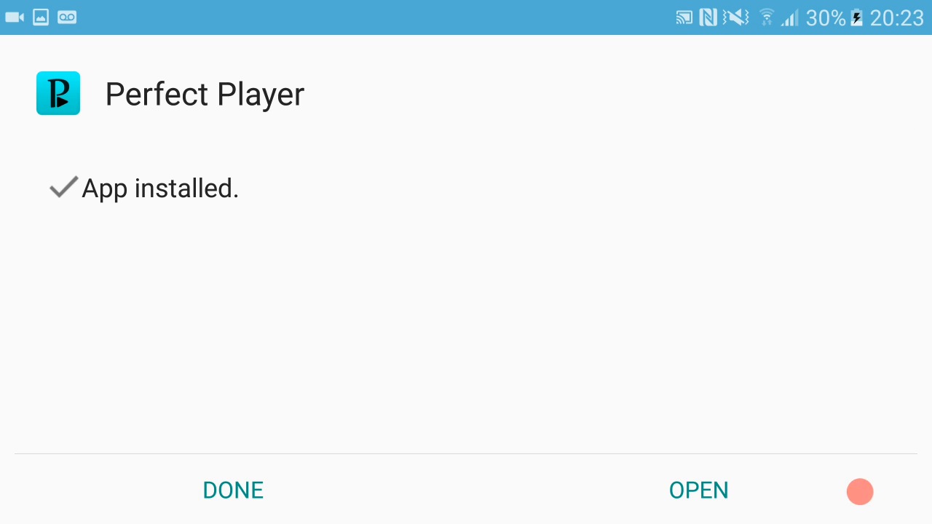
# - Launch the newly installed Perfect Player to its empty main player screen
pyautogui.click(699, 489)
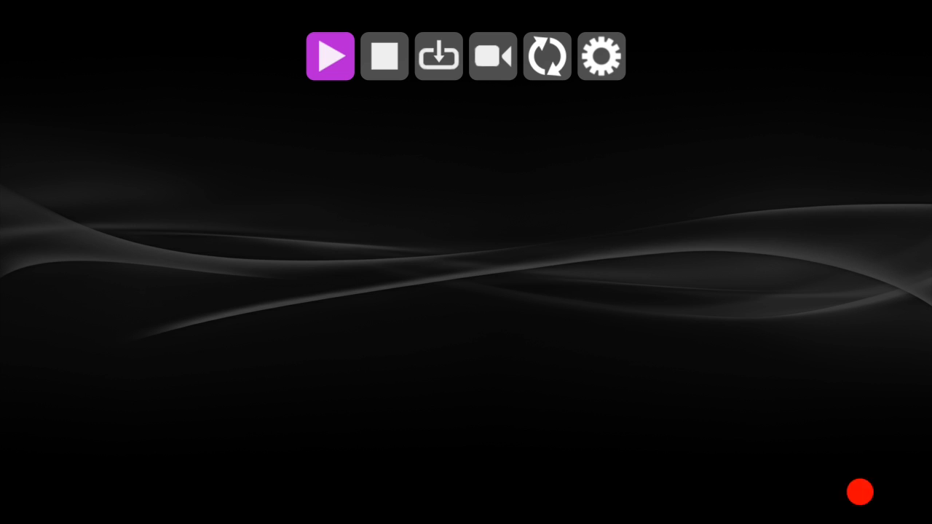